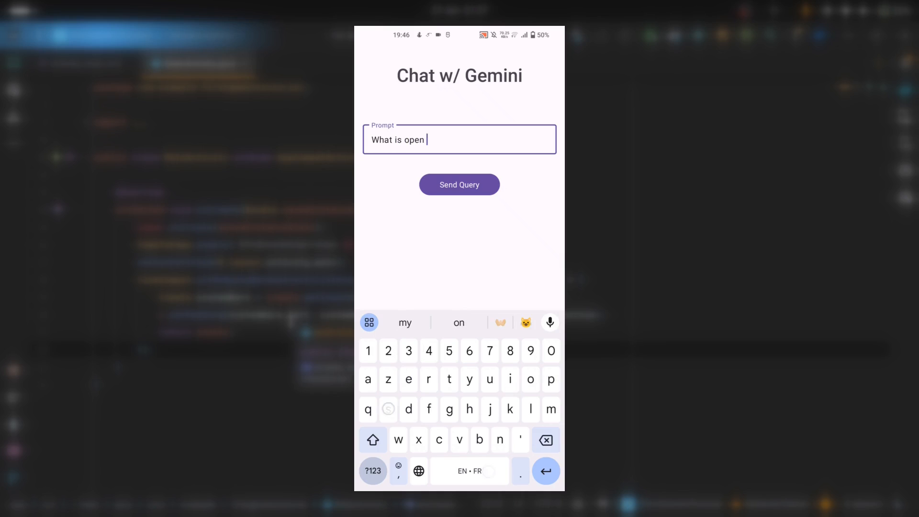
- Send the open-source question, then ask Gemini for a Java program fetching API data
{"action": "left_click", "coordinate": [460, 188]}
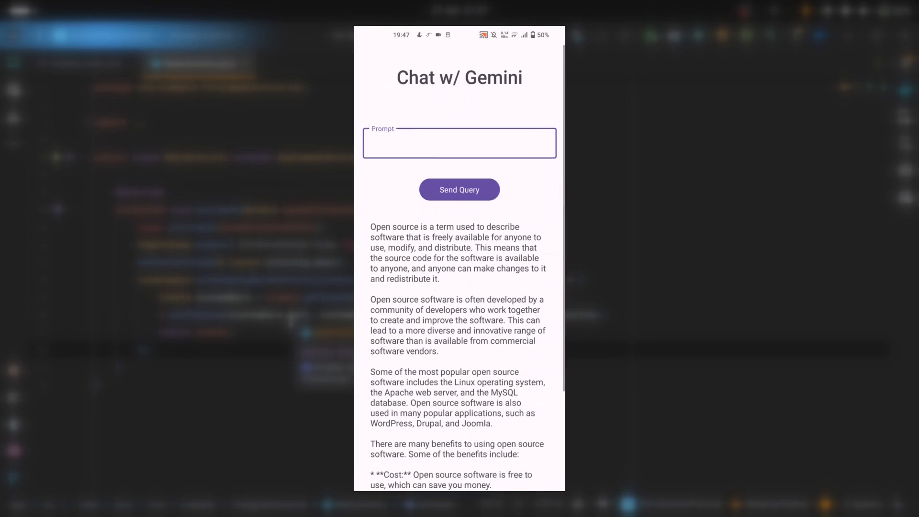
{"action": "type", "text": "Give me a java program that fetched the data from an API"}
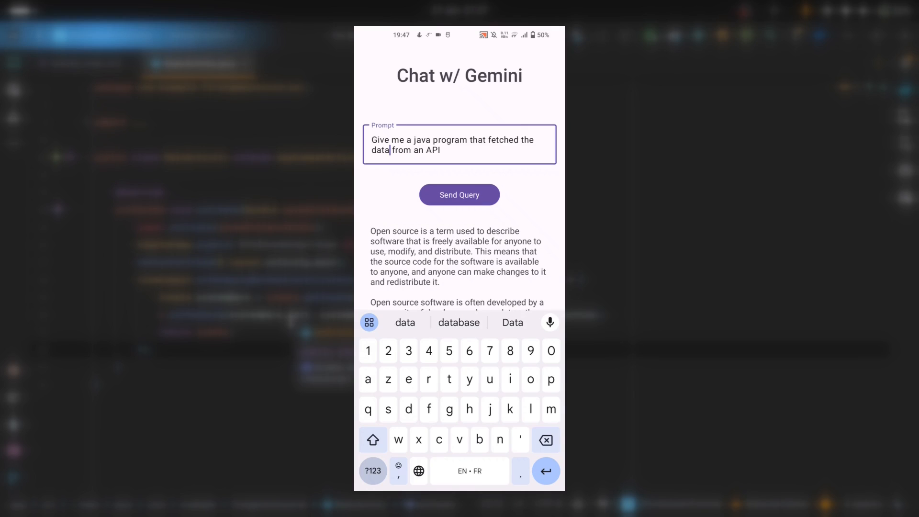
{"action": "left_click", "coordinate": [459, 195]}
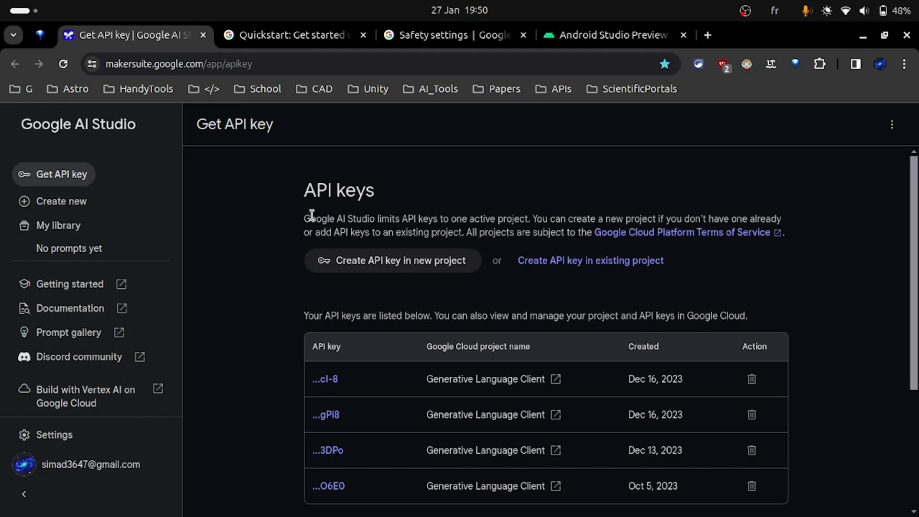
- Scroll through the existing Generative Language Client keys on the API keys page
{"action": "scroll", "scroll_direction": "down", "scroll_amount": 3}
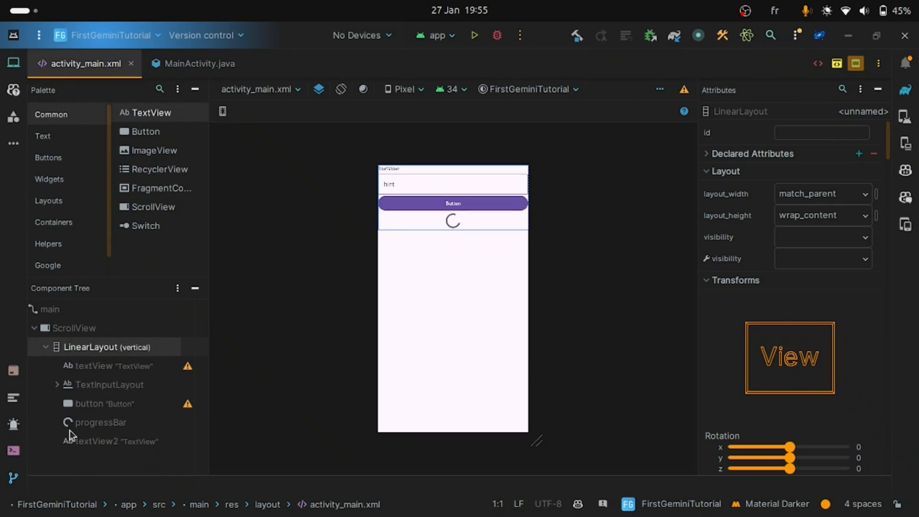
{"action": "left_click", "coordinate": [107, 366]}
{"action": "type", "text": "15"}
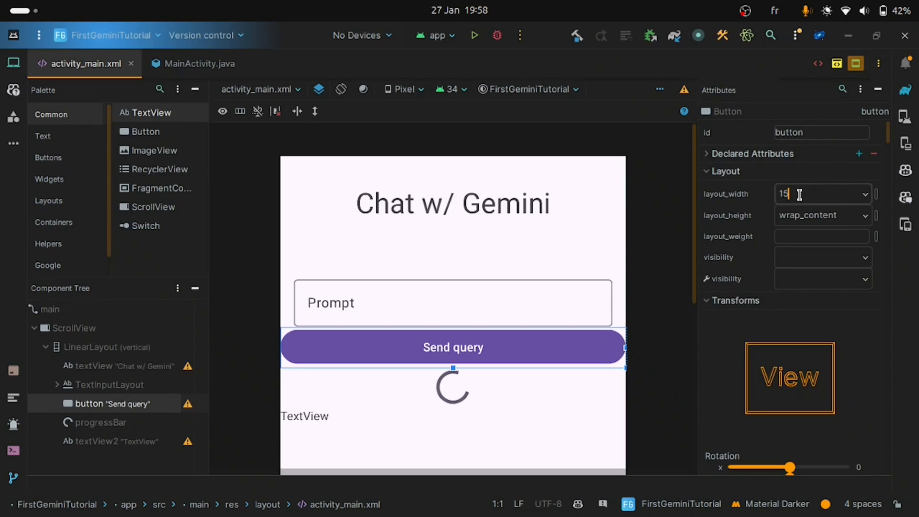
- Centre the sendPromptButton and give it a 32dp top margin
{"action": "type", "text": "gra"}
{"action": "type", "text": "32dp"}
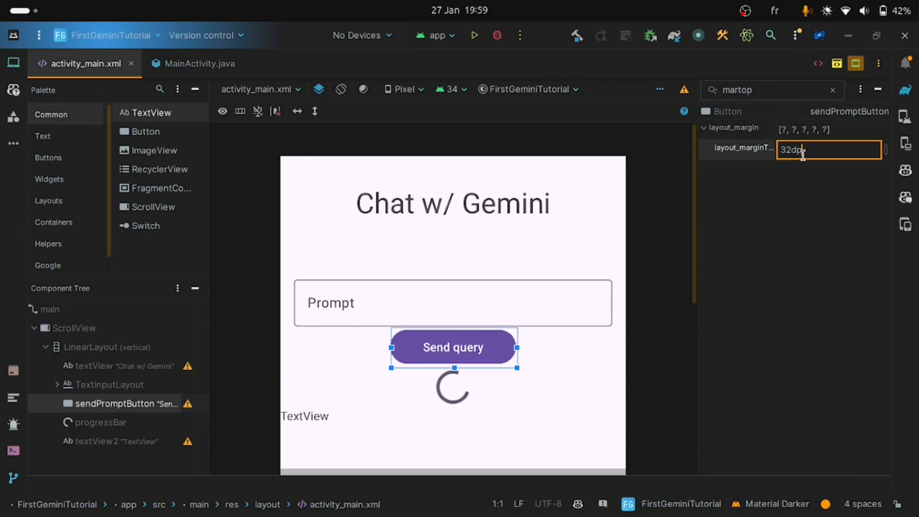
{"action": "left_click", "coordinate": [101, 422]}
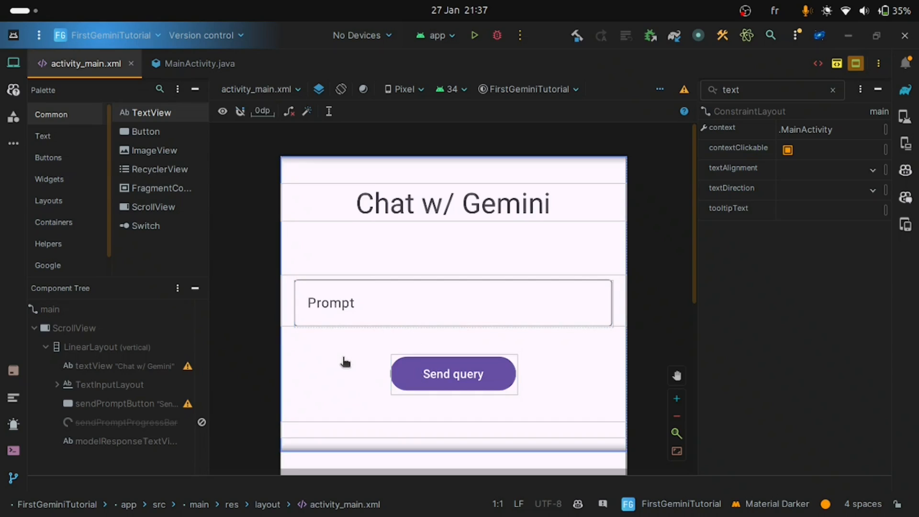
{"action": "left_click", "coordinate": [199, 63]}
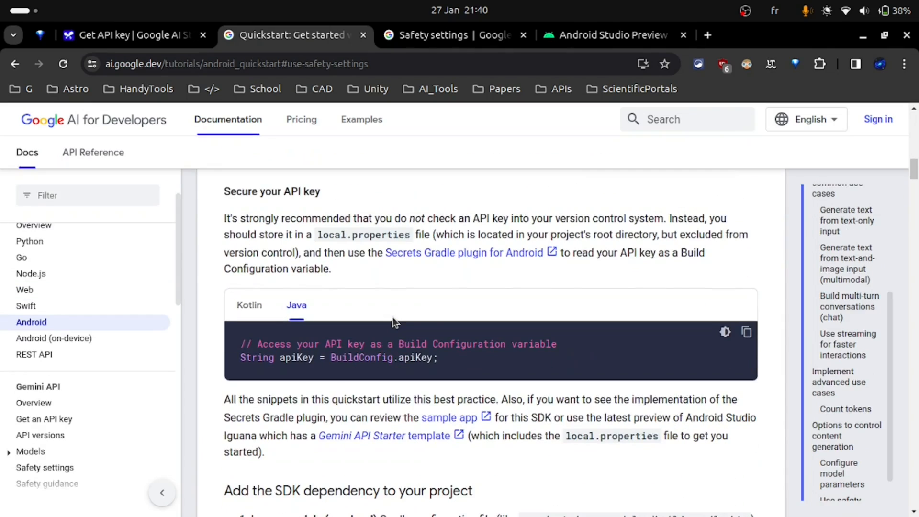
- Scroll the Android quickstart down to the 'Secure your API key' Java snippet
{"action": "scroll", "scroll_direction": "down", "scroll_amount": 3}
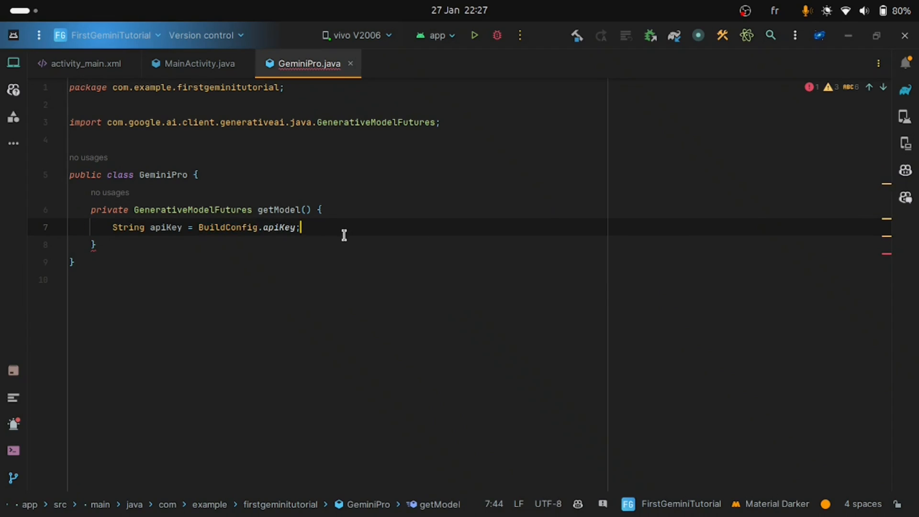
- Add a HARASSMENT safety setting at ONLY_HIGH and a temperature 0.9, topK 16, topP 0.1 config
{"action": "type", "text": "SafetySetting harrassmentSafety = new SafetySetting(HarmCategory.HARASSMENT, BlockThreshold.ONLY_HIGH);"}
{"action": "type", "text": "GenerationConfig generationConfig = configBuilder.build();"}
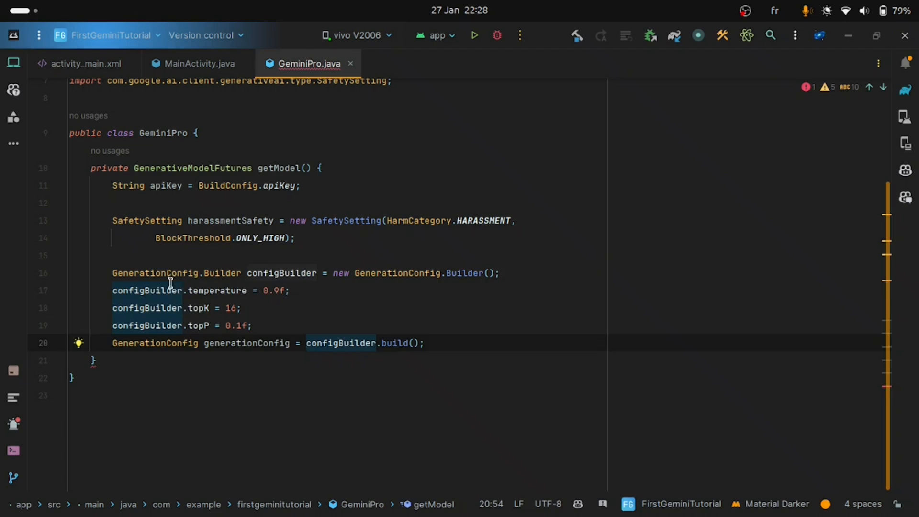
{"action": "left_click", "coordinate": [253, 326]}
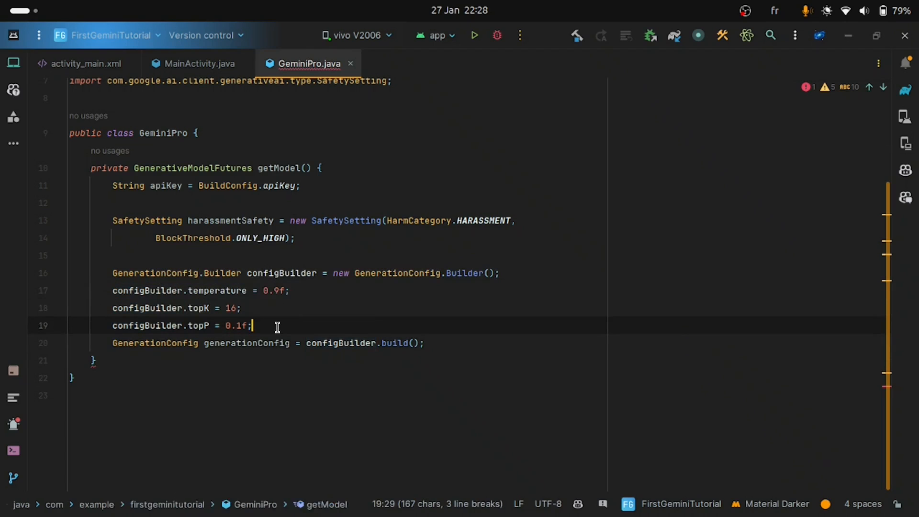
{"action": "left_click", "coordinate": [436, 343]}
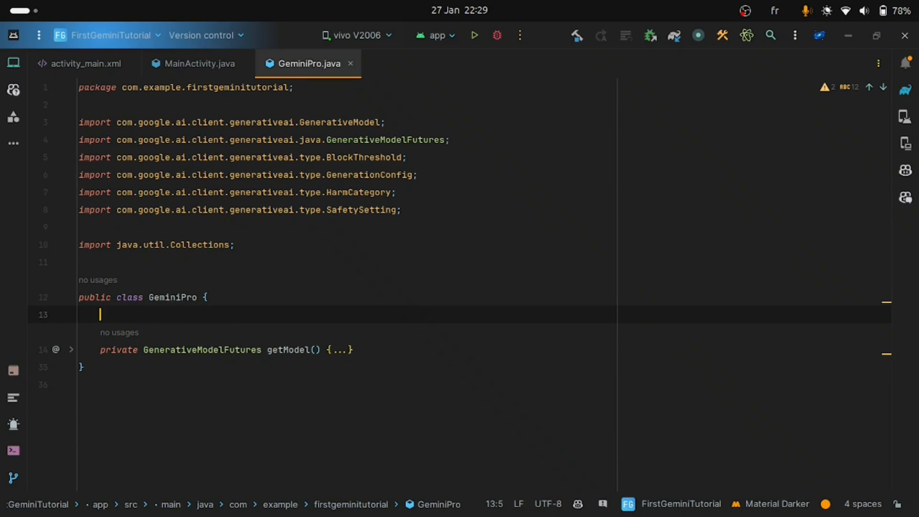
- Type the 'public void getResponse(String query) {' method header above getModel
{"action": "type", "text": "public void getResponse(String query) {"}
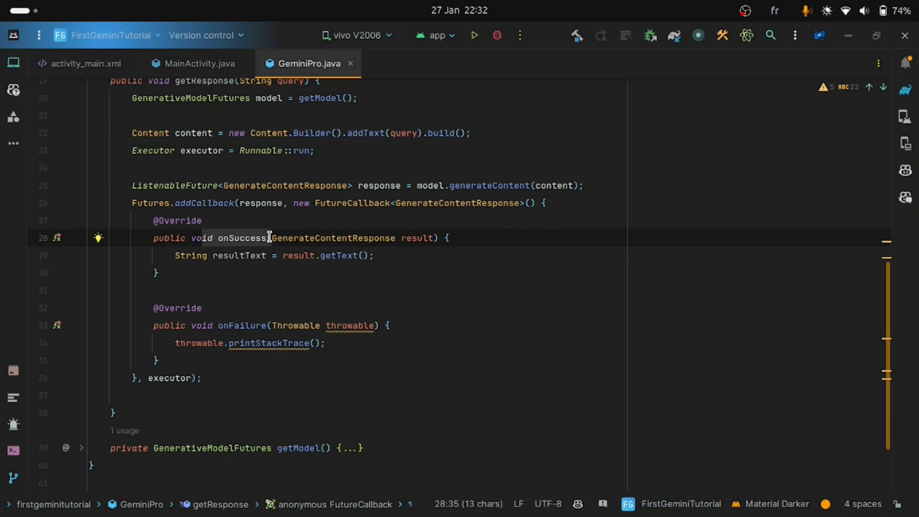
- Fill getResponse with generateContent and a FutureCallback handling onSuccess text and onFailure errors
{"action": "type", "text": "return"}
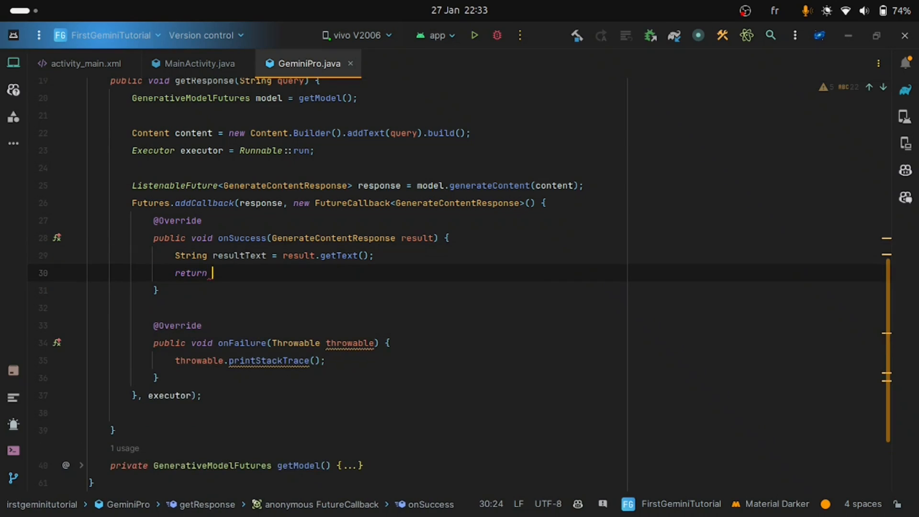
{"action": "type", "text": "S"}
{"action": "type", "text": "callback.onResponse();"}
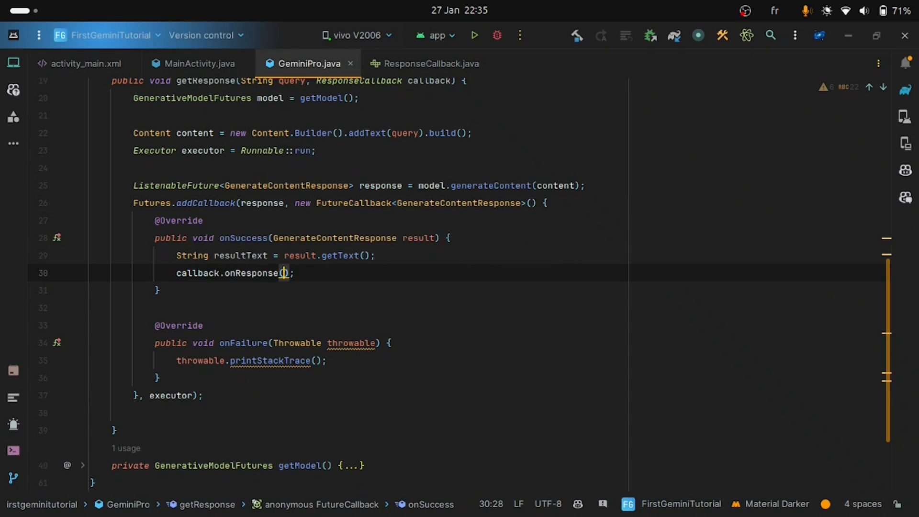
- In onSuccess, store result.getText() in resultText and pass it to callback.onResponse
{"action": "type", "text": "resultText"}
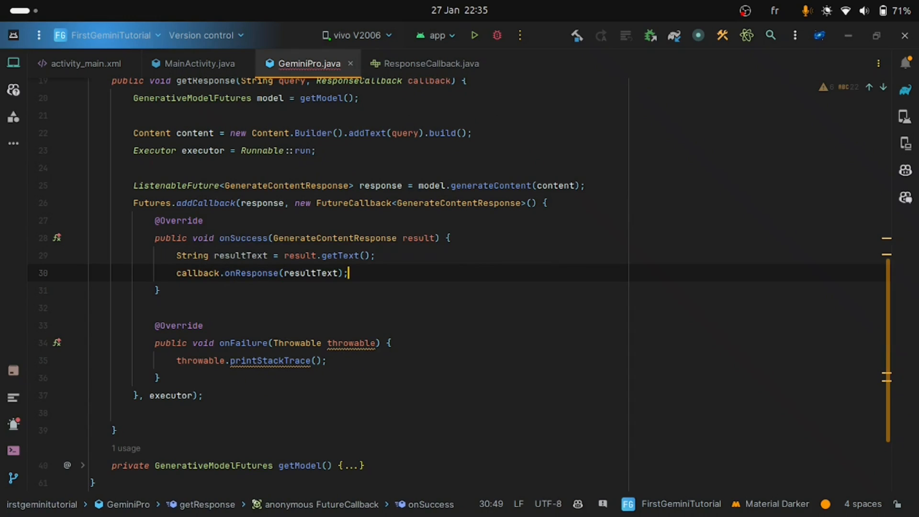
{"action": "left_click", "coordinate": [199, 63]}
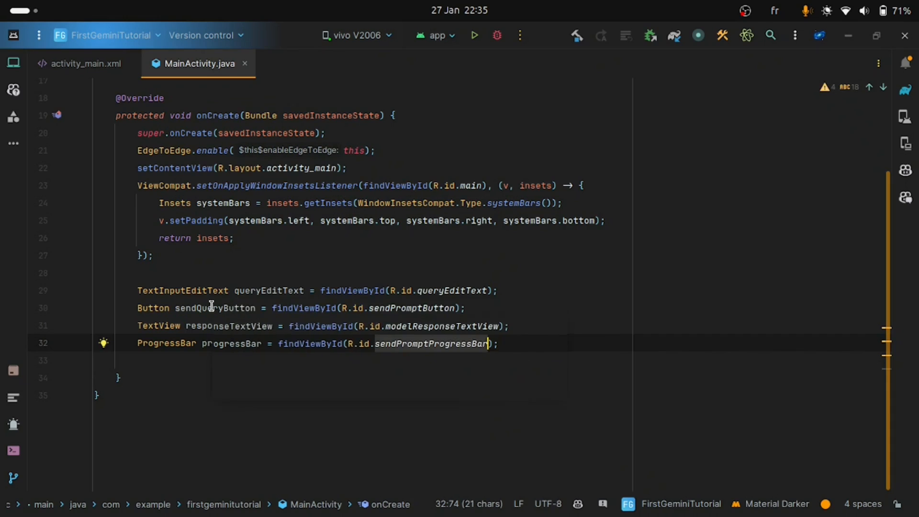
- Find the prompt, send button, response and progress bar views, and display Gemini's reply
{"action": "type", "text": "senQ"}
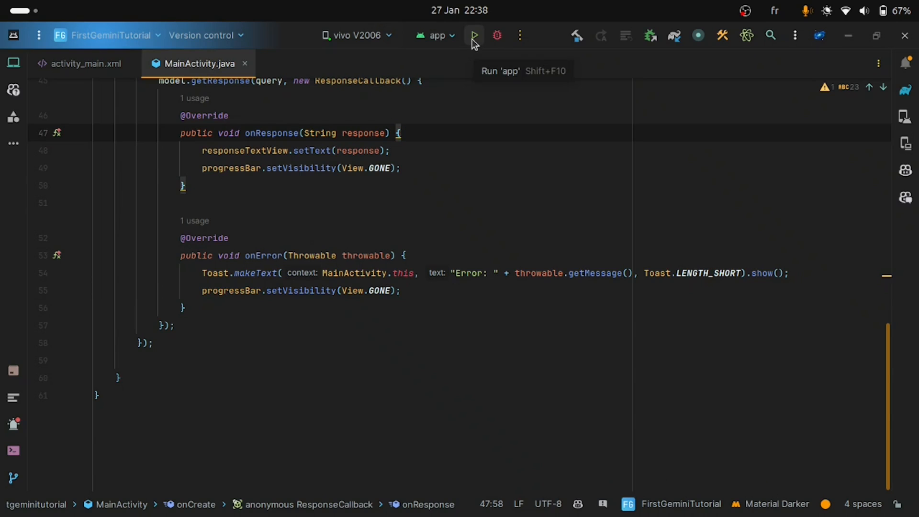
- Run the app on the phone and ask Gemini which building is the tallest
{"action": "left_click", "coordinate": [472, 36]}
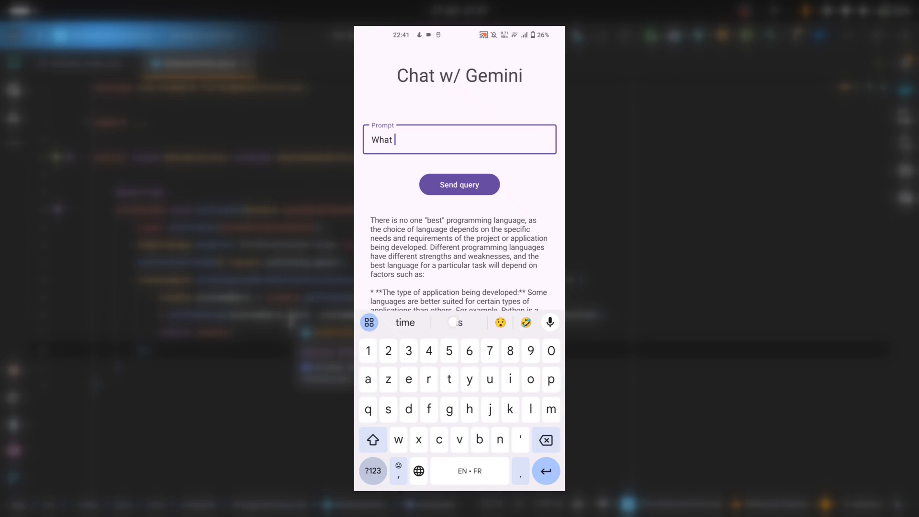
{"action": "type", "text": "is the talle"}
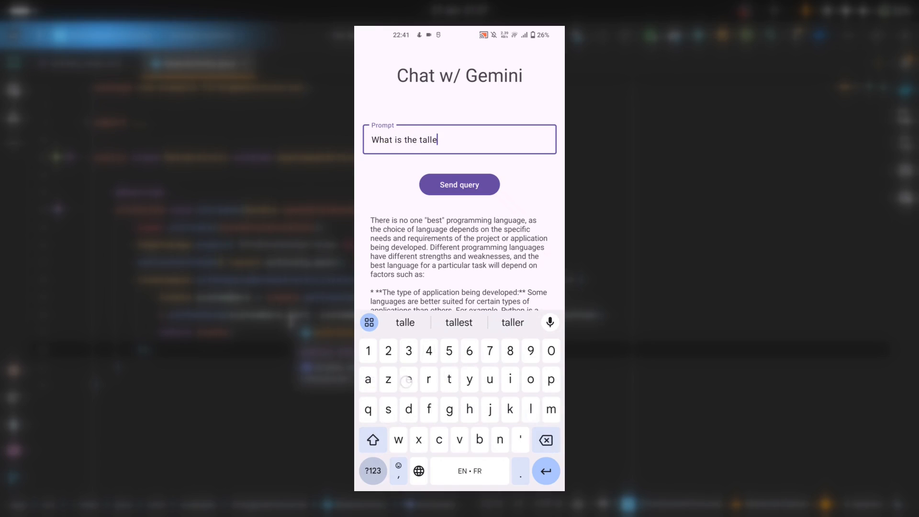
{"action": "left_click", "coordinate": [459, 183]}
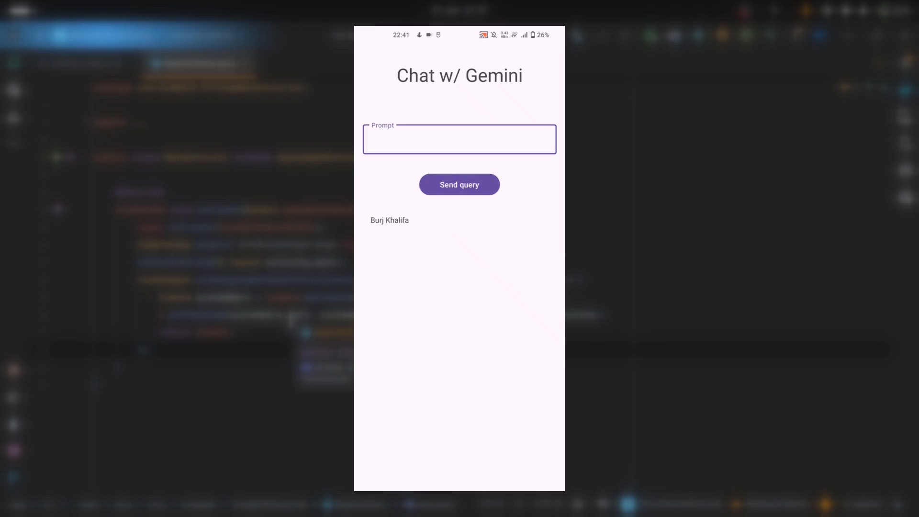